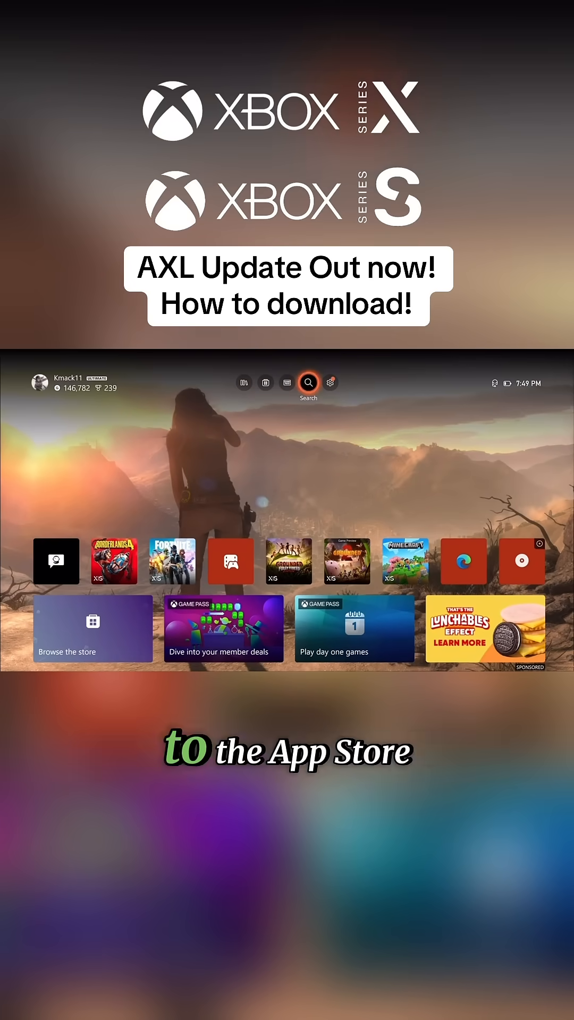
- Search the console for 'Xbo' and launch Xbox Insider Hub from the results
{"action": "left_click", "coordinate": [308, 382]}
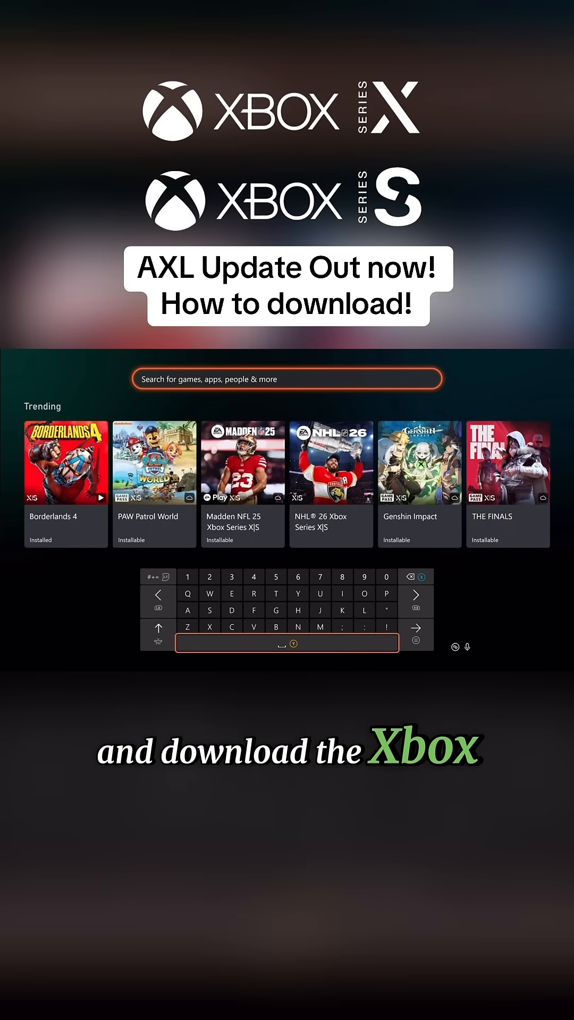
{"action": "type", "text": "Xbox ins"}
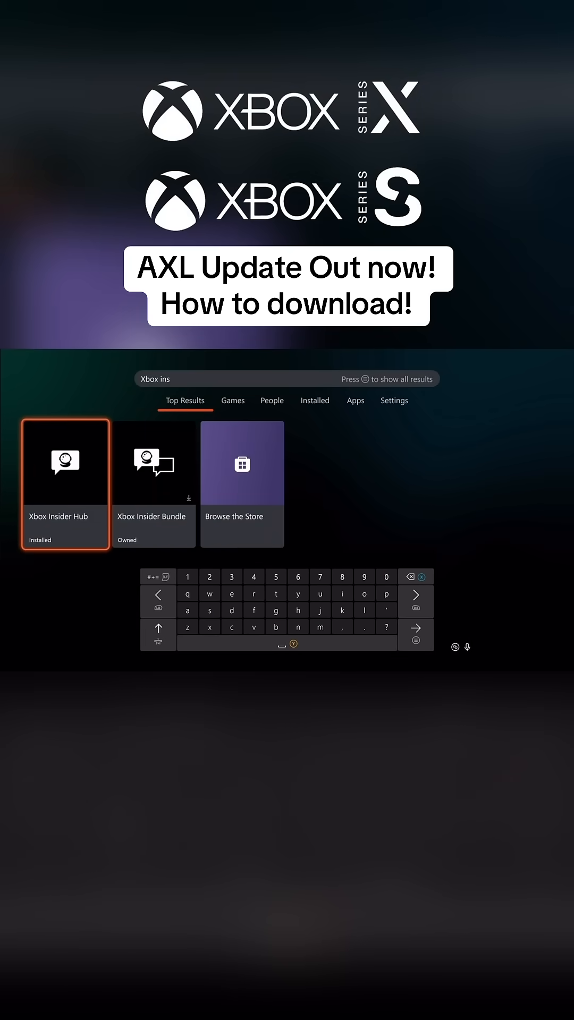
{"action": "left_click", "coordinate": [64, 485]}
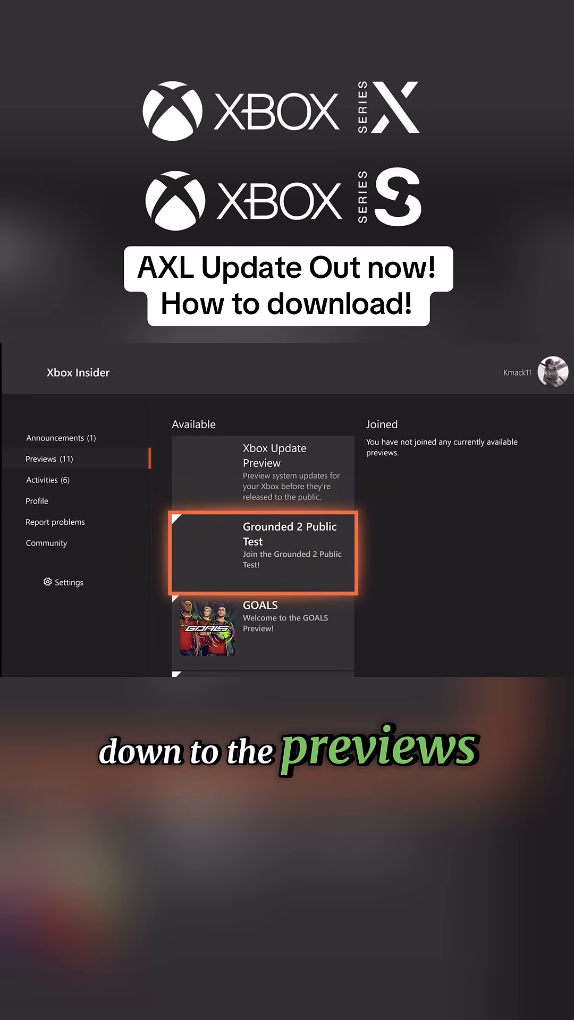
- Join the Grounded 2 Public Test from its preview page
{"action": "left_click", "coordinate": [262, 553]}
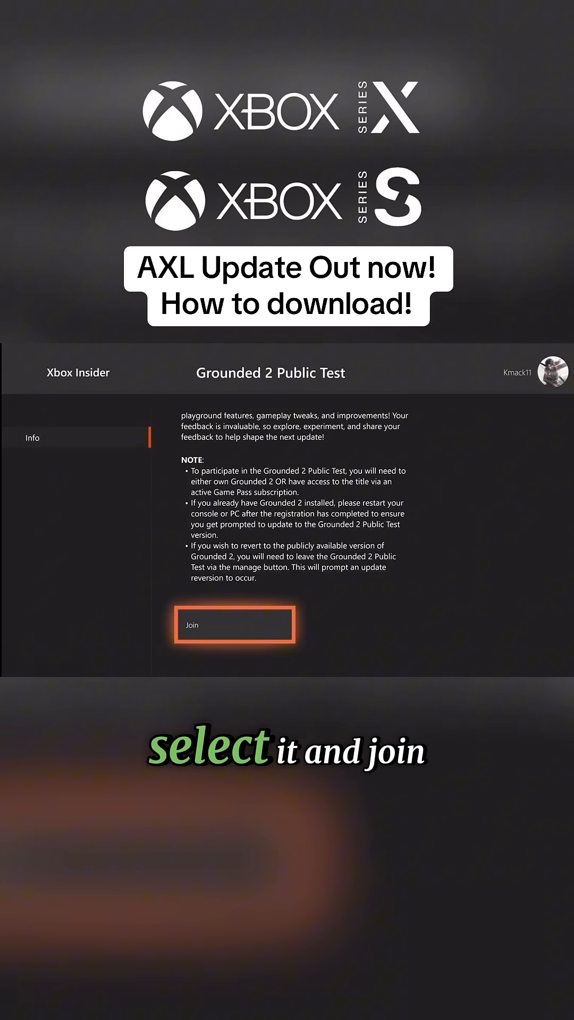
{"action": "left_click", "coordinate": [234, 623]}
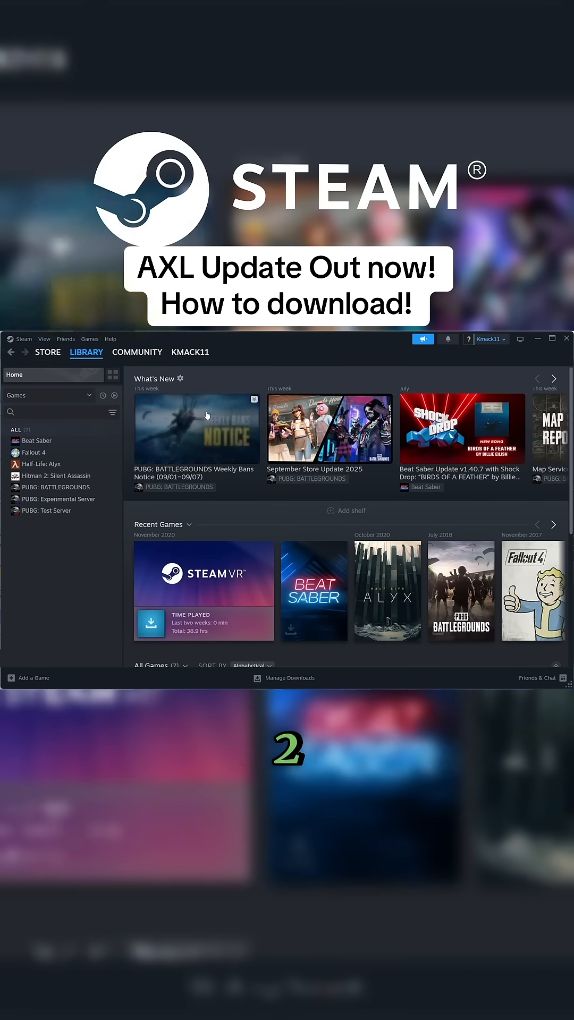
- Bring up Fallout 4's Properties window from its Library sidebar entry
{"action": "left_click", "coordinate": [14, 375]}
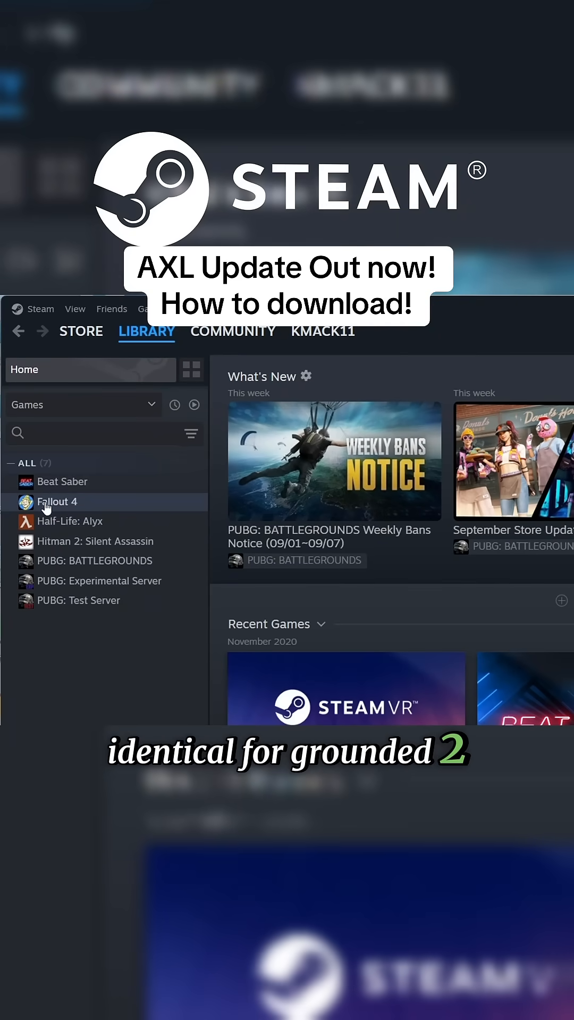
{"action": "right_click", "coordinate": [56, 501]}
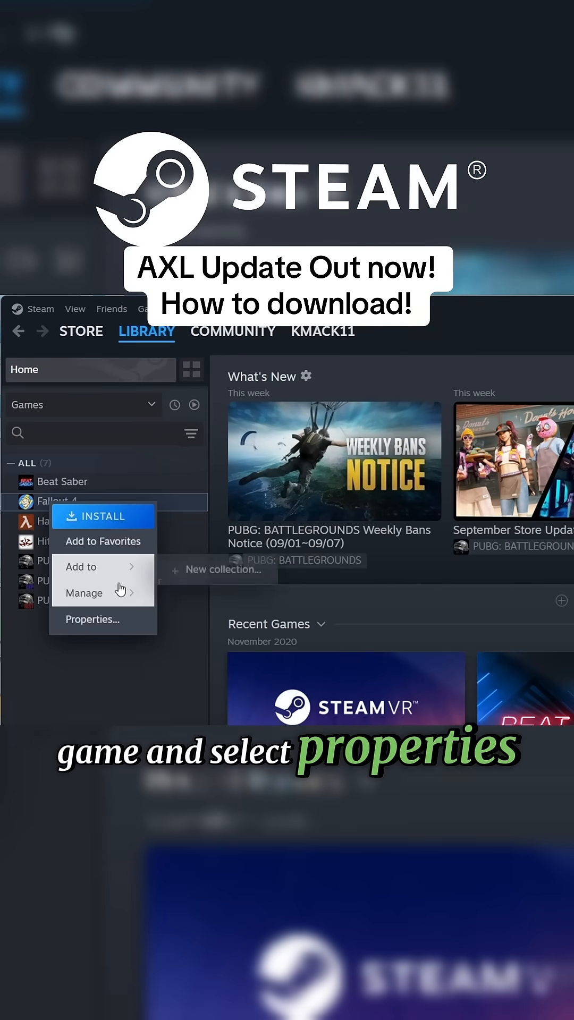
{"action": "left_click", "coordinate": [92, 618]}
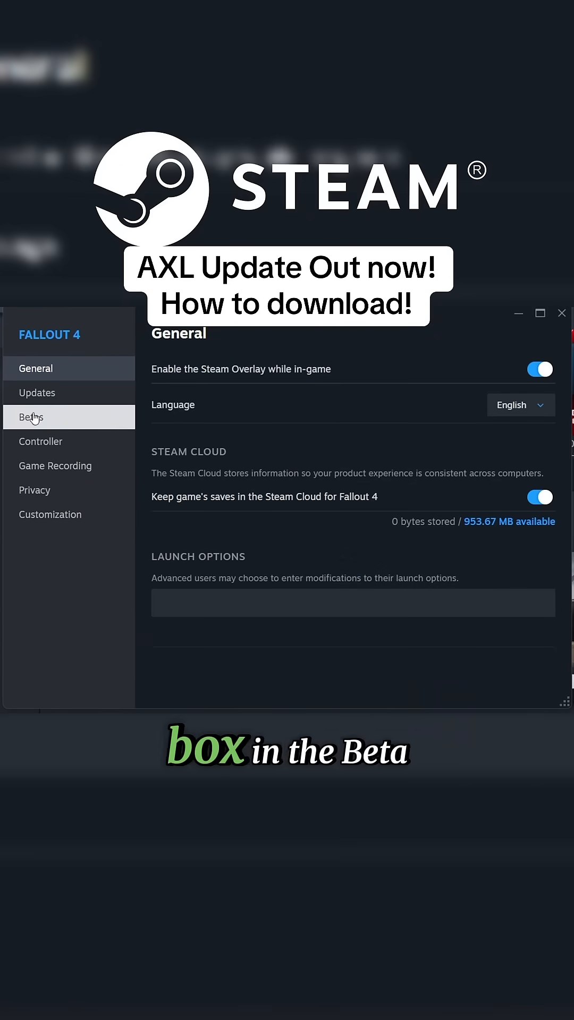
- Check Fallout 4's Beta Participation branches and leave it set to None
{"action": "left_click", "coordinate": [31, 416]}
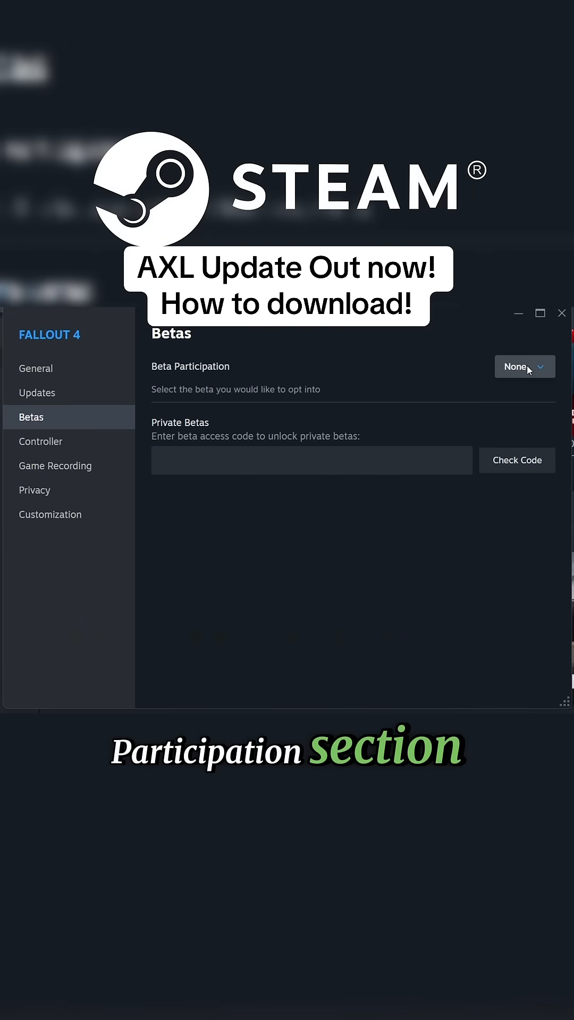
{"action": "left_click", "coordinate": [524, 366]}
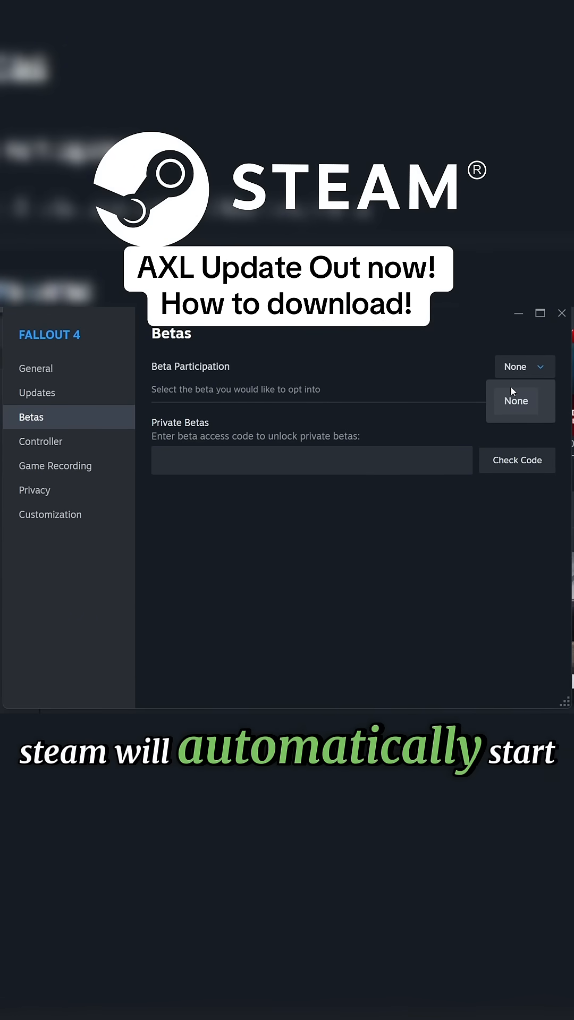
{"action": "left_click", "coordinate": [515, 400]}
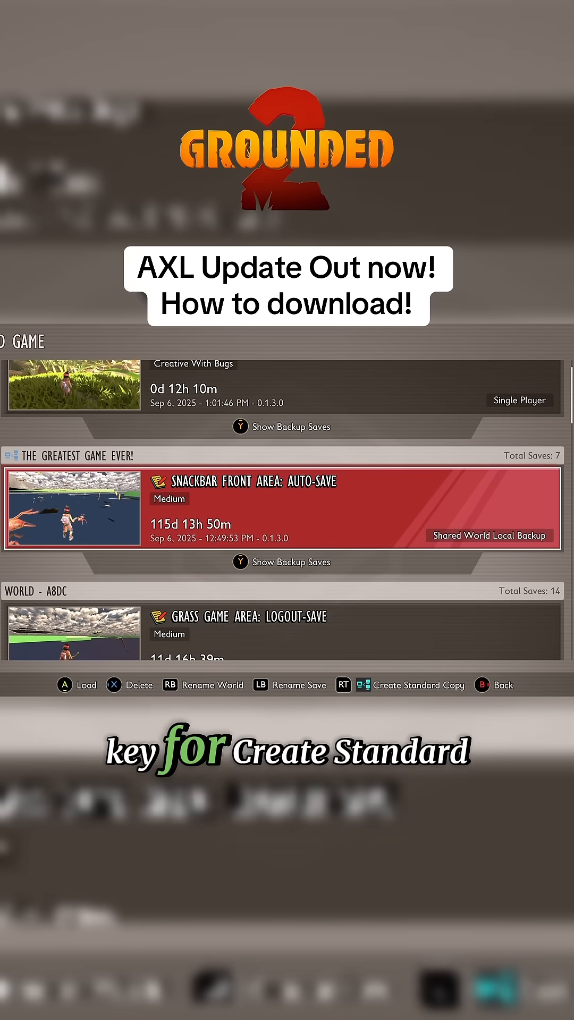
- Create a standard copy of the shared world's Snackbar Front Area auto-save via RT
{"action": "key", "text": "RT"}
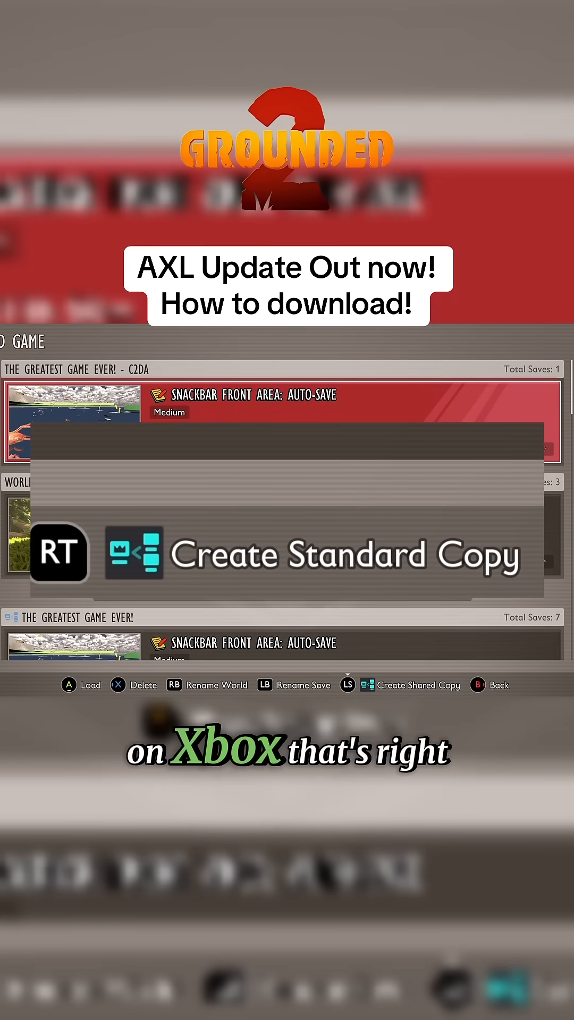